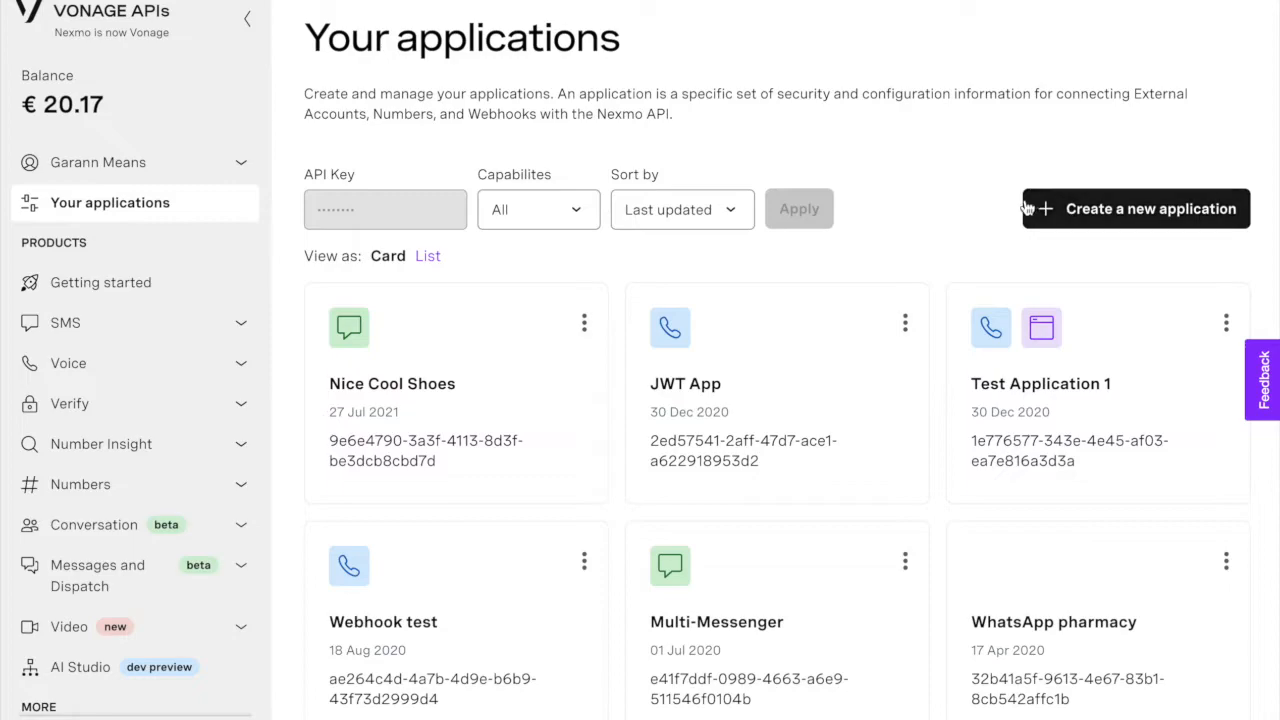
Start a new Vonage application named 'Santa IVR'
click(1135, 208)
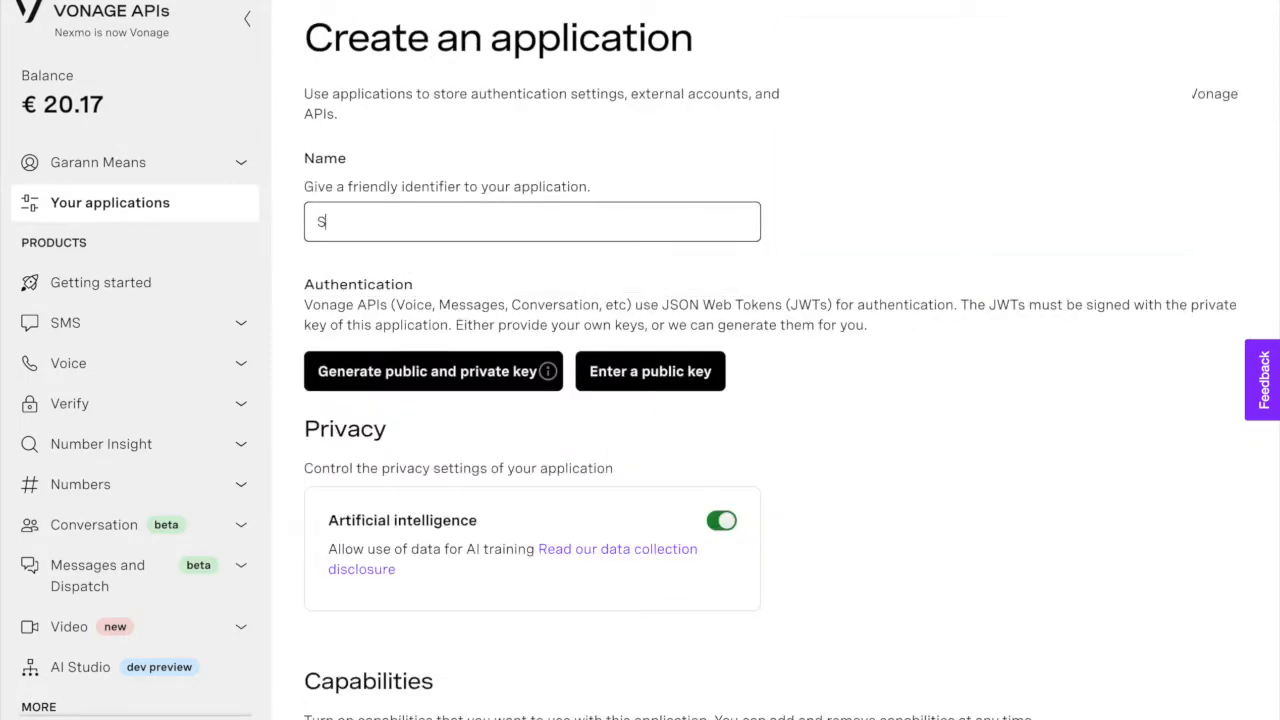
text(anta IVR)
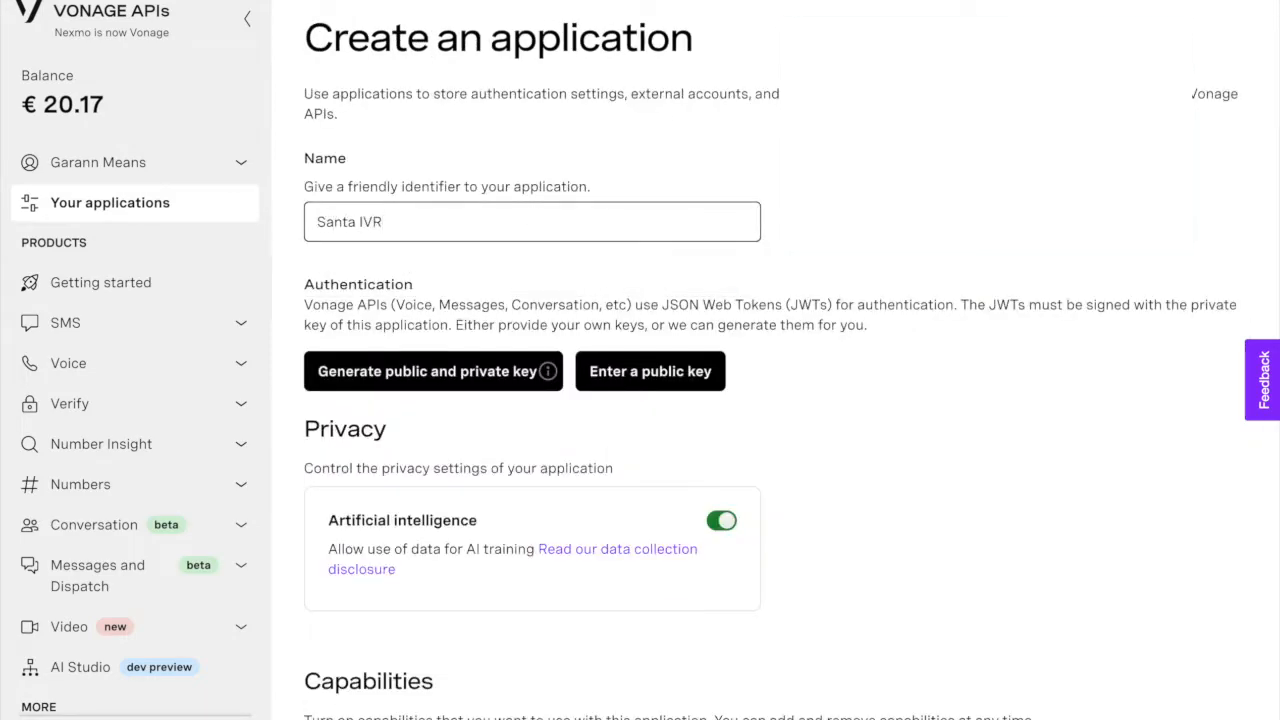
Enable Voice with answer and event URLs and generate the Santa IVR application
scroll(down, 3)
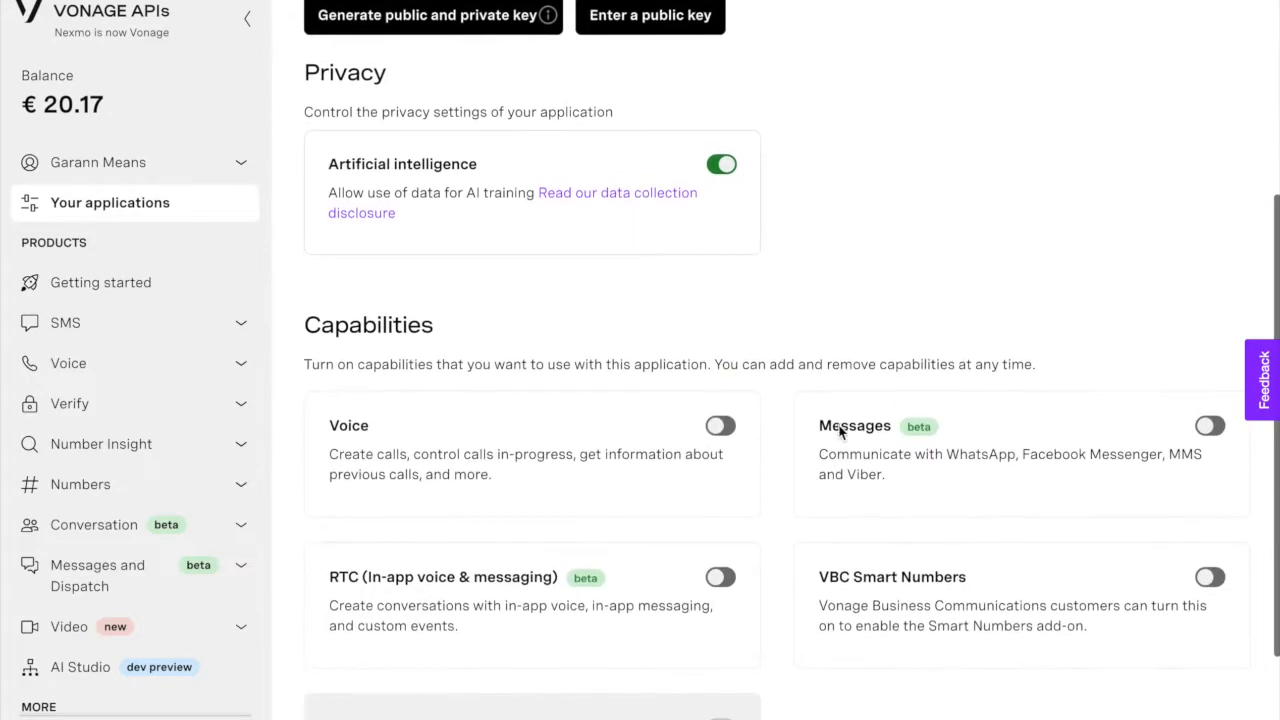
click(720, 425)
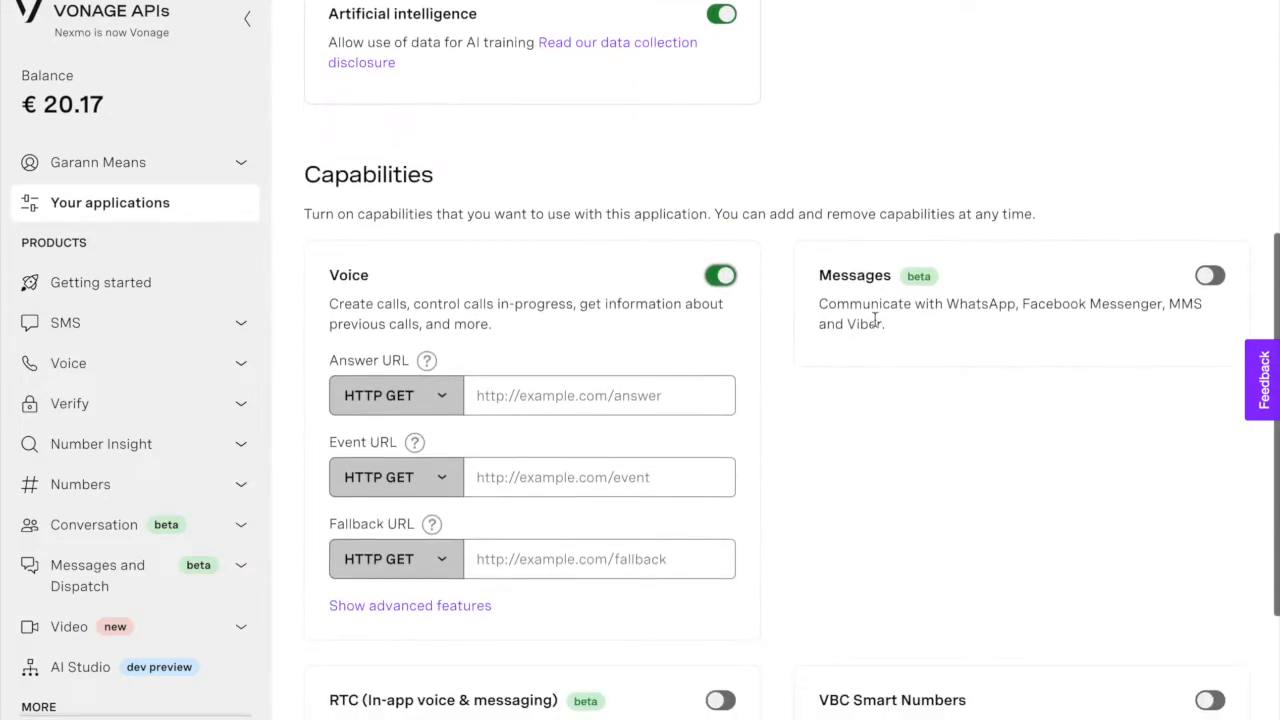
scroll(down, 3)
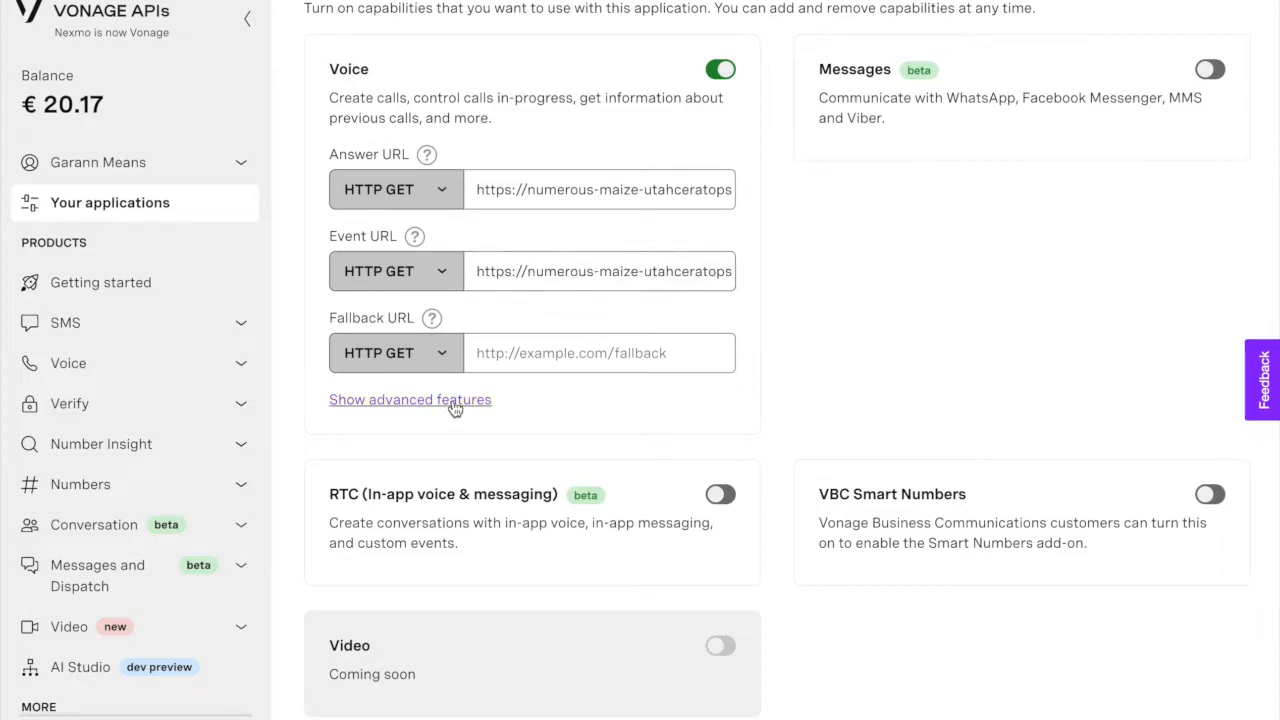
click(410, 399)
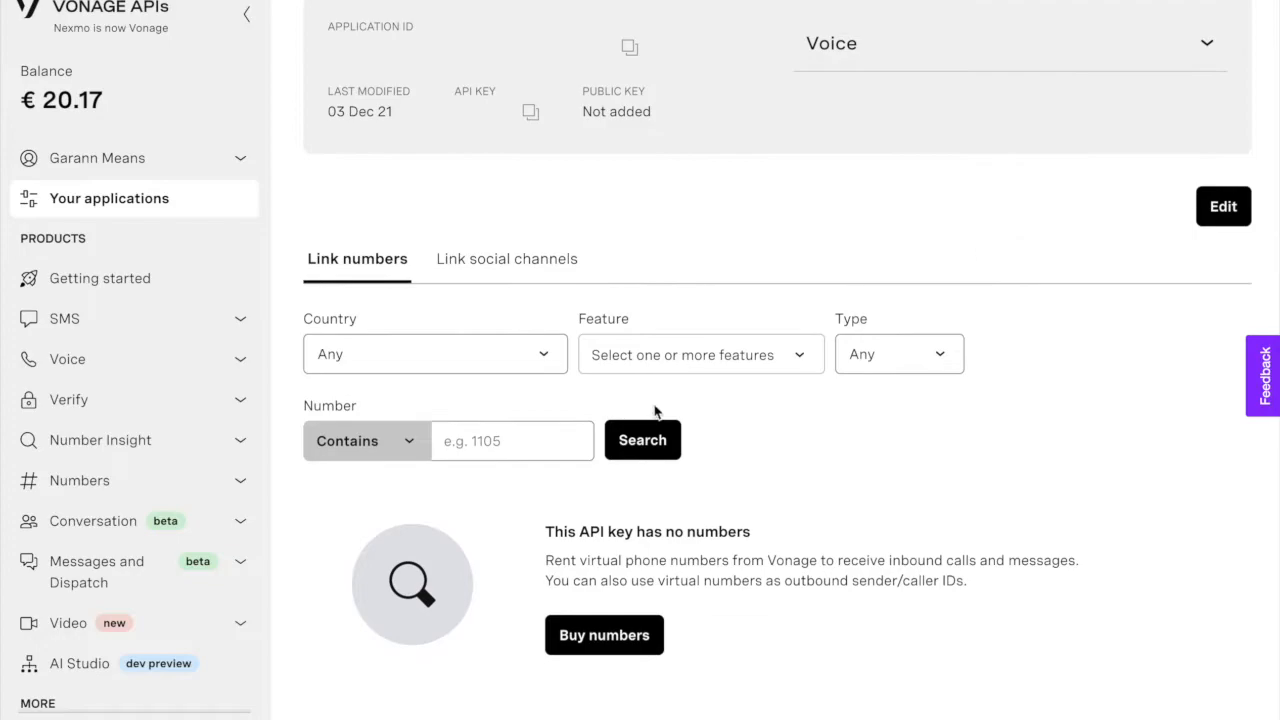
click(604, 634)
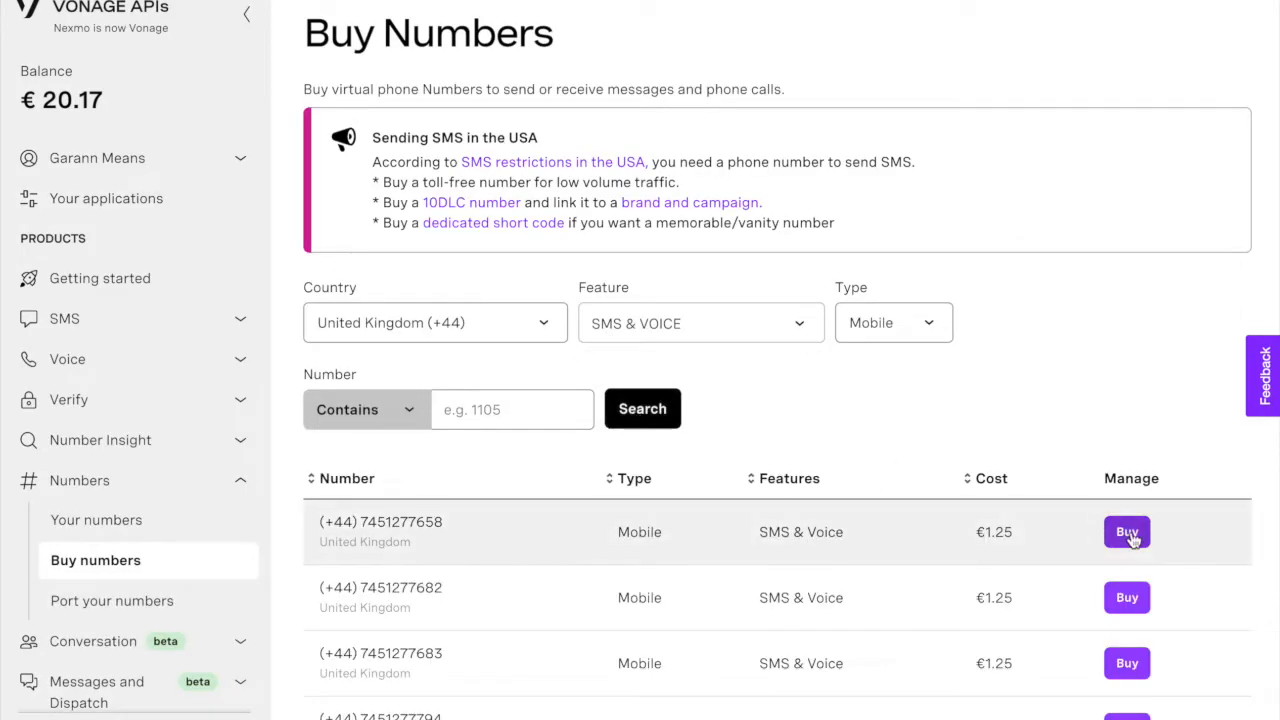
click(1126, 531)
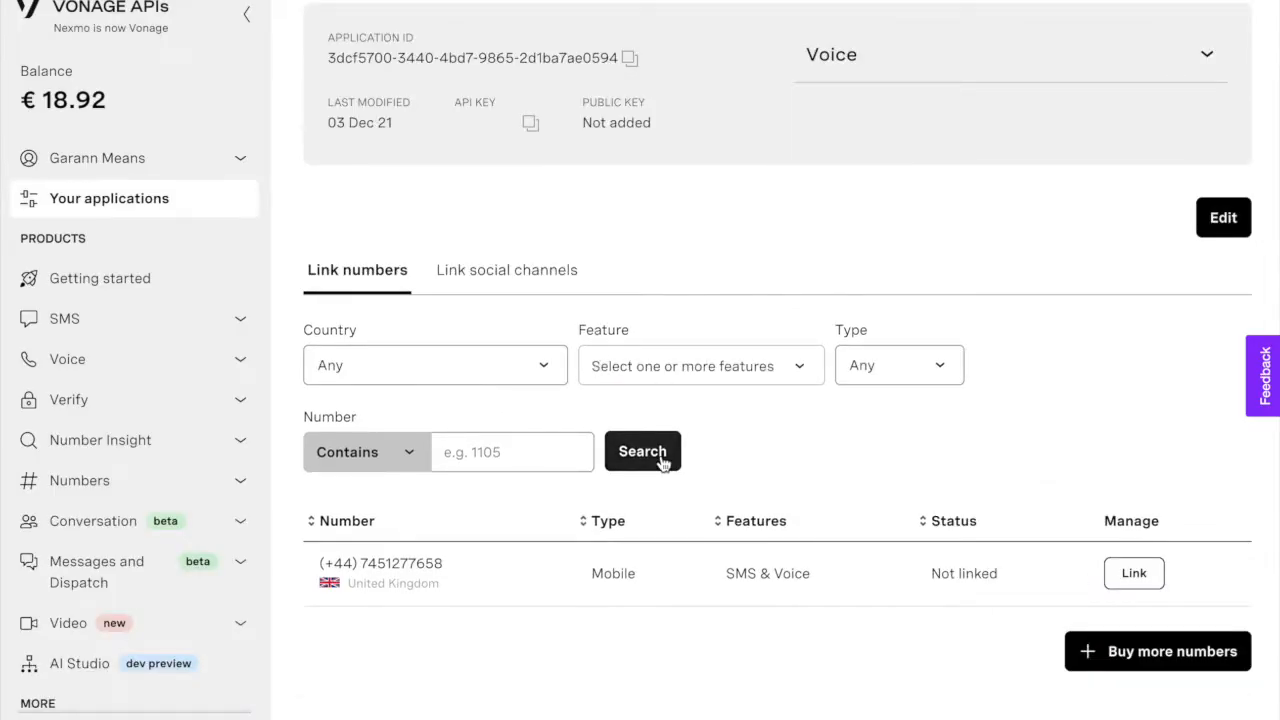
click(1133, 573)
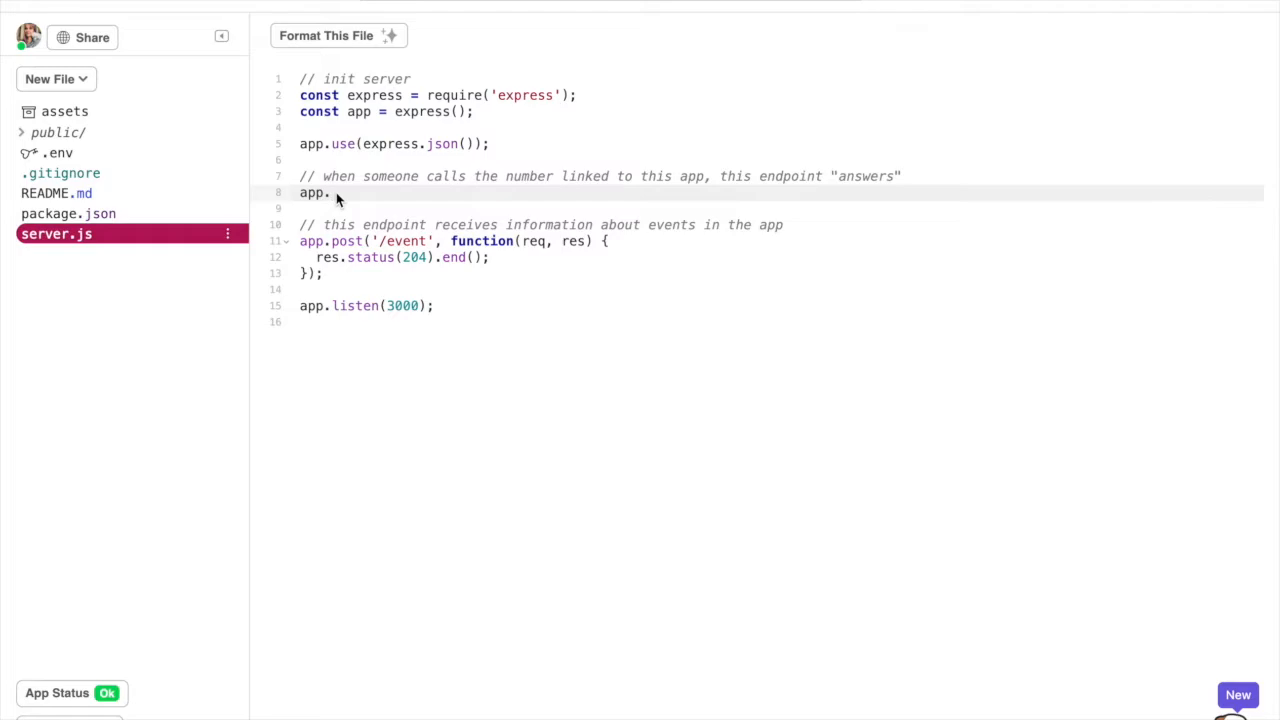
Write the GET /answer handler returning a greeting and naughty-or-nice speech input NCCO
text(get('/answer', function(req,)
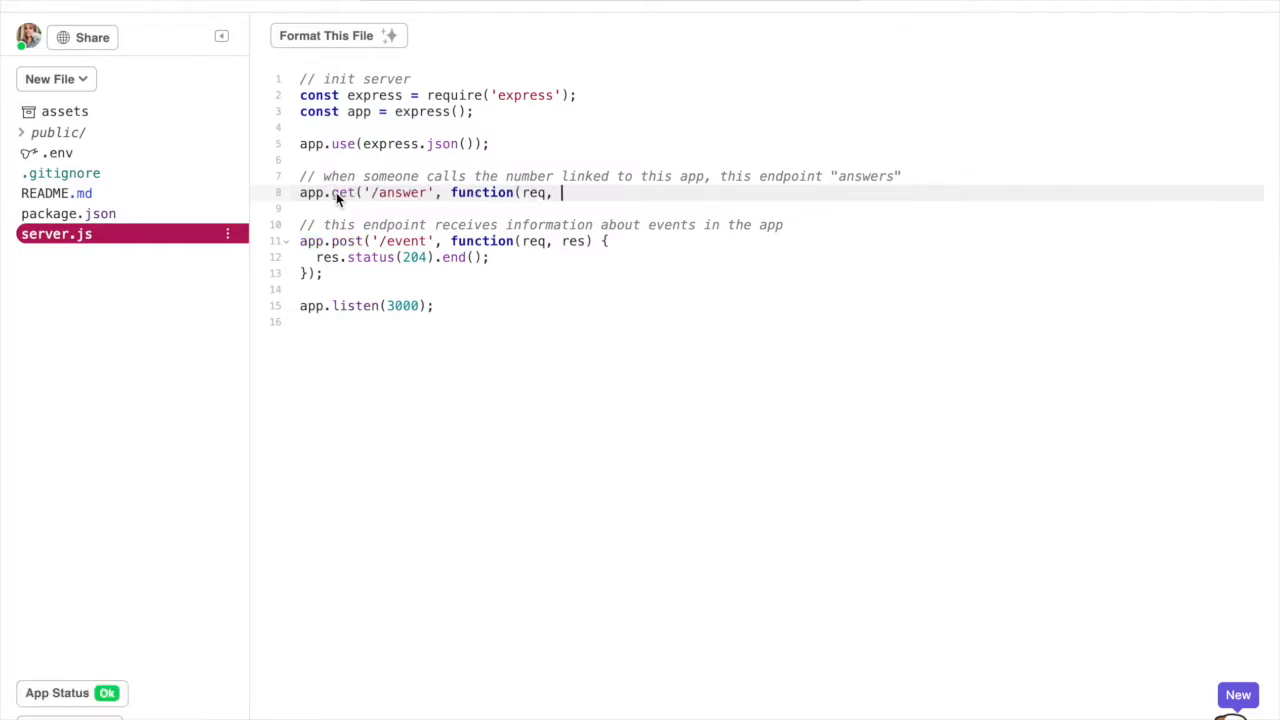
text(res) {)
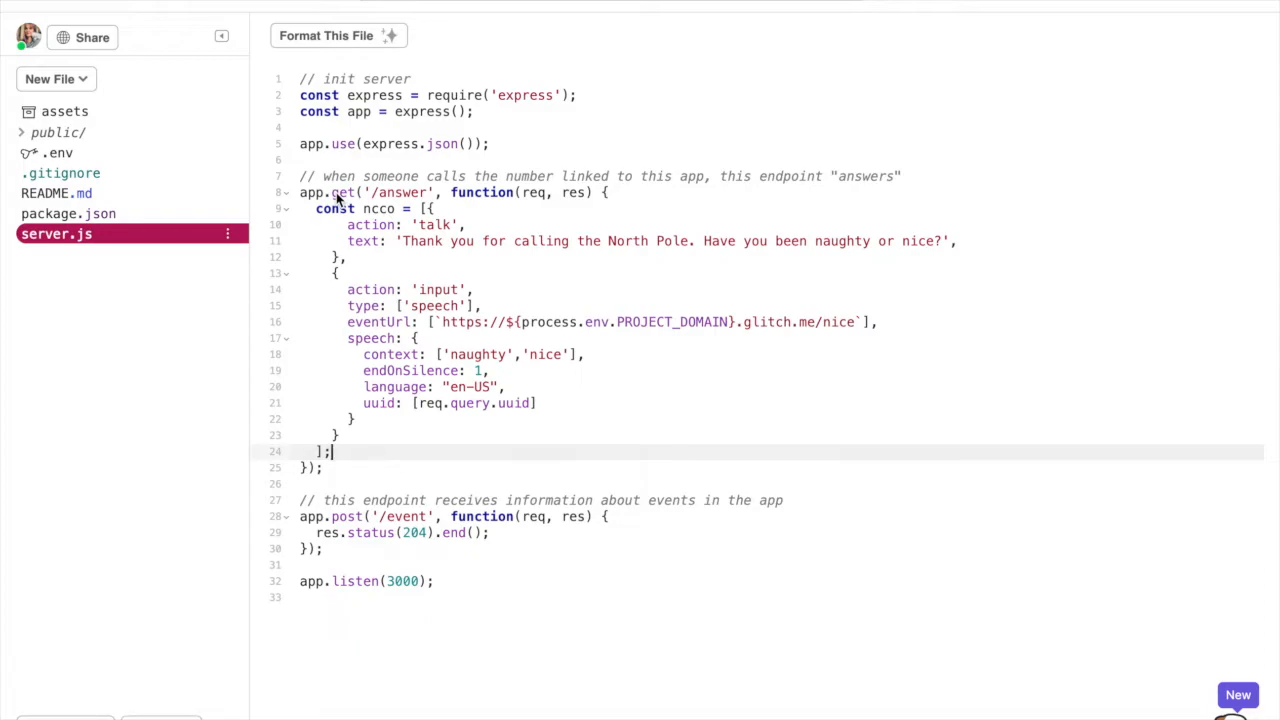
text(res.json(ncco);)
text(app.)
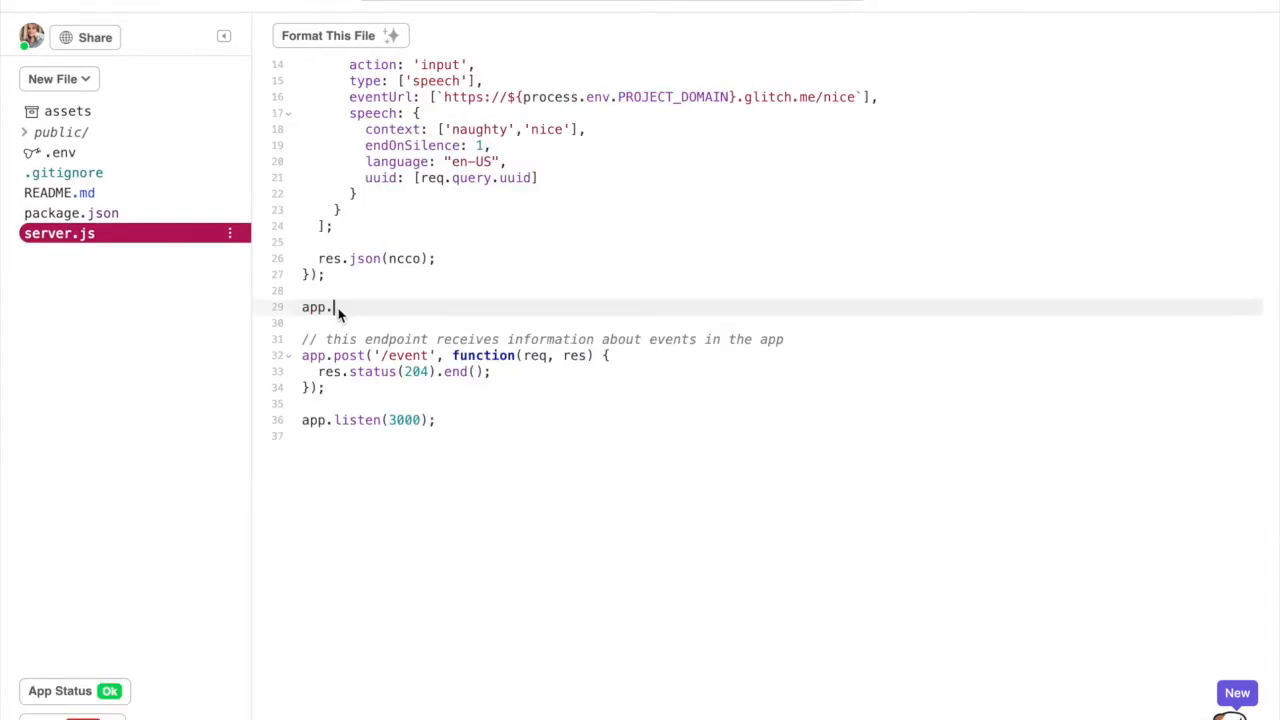
Write the POST /nice handler reading req.body.speech.results[0].text into answer
text(post('/nice', function)
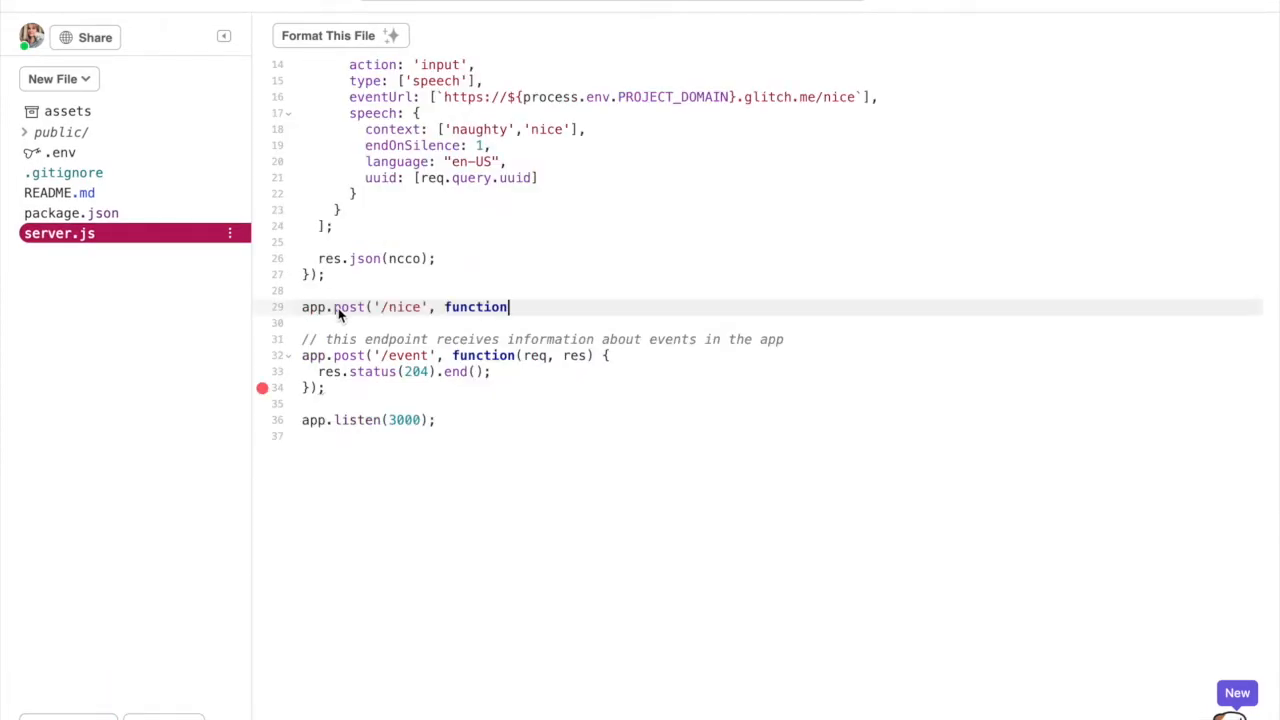
text((req, res) {)
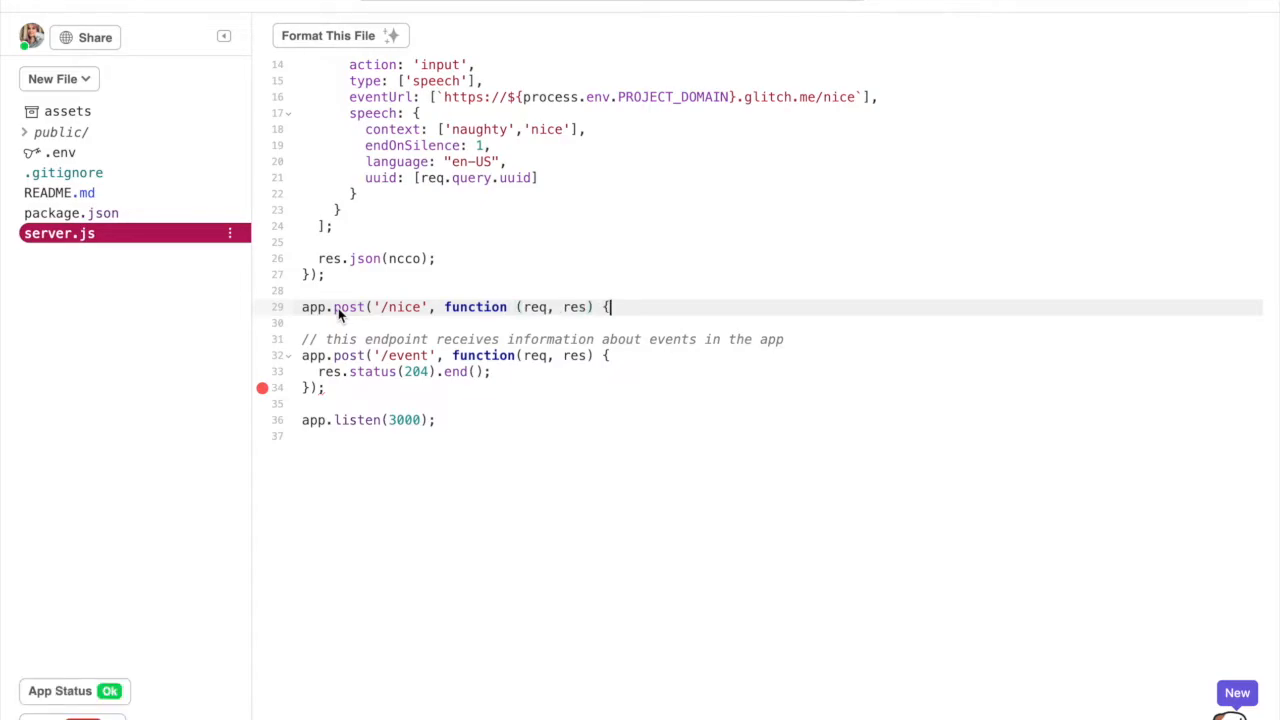
text(let answer = req.body.speech.results[0].text;)
text(app.post('/present', function (req,)
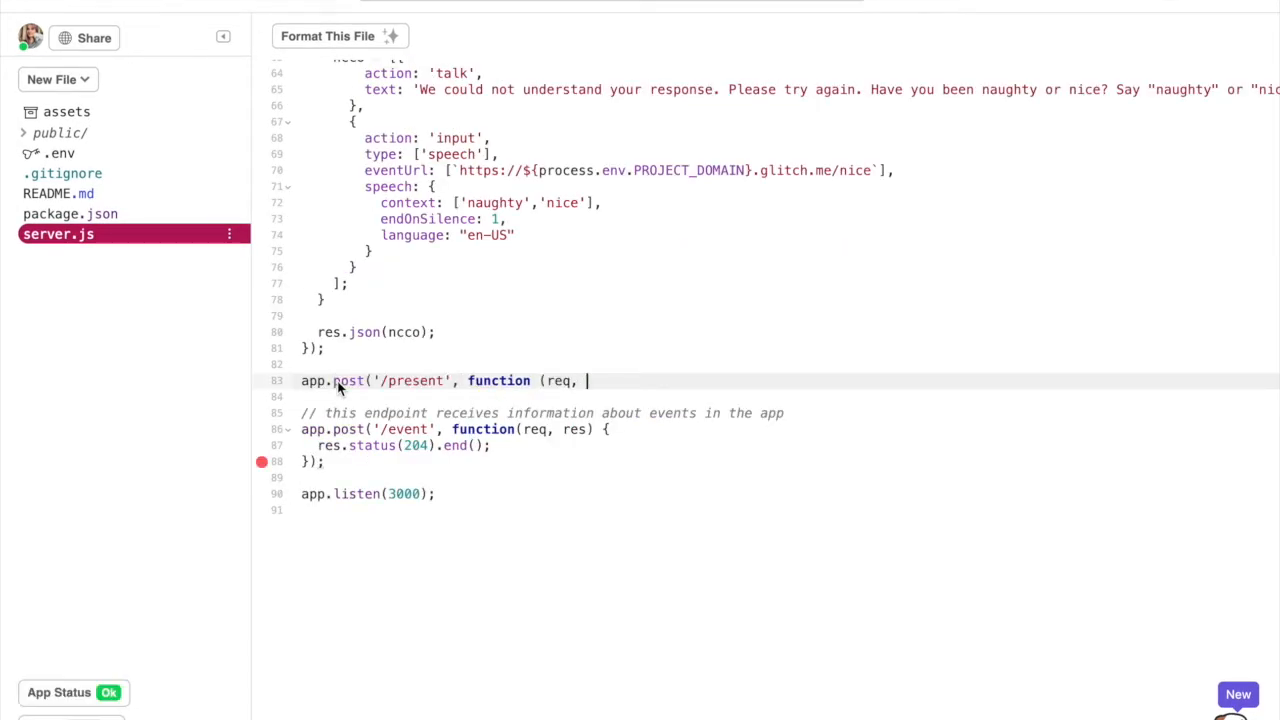
Read the spoken answer in /present and begin a 'Thank you. Santa will bring you a' talk action
text(let answer = req.body.speech.results[0].text;)
text(action:)
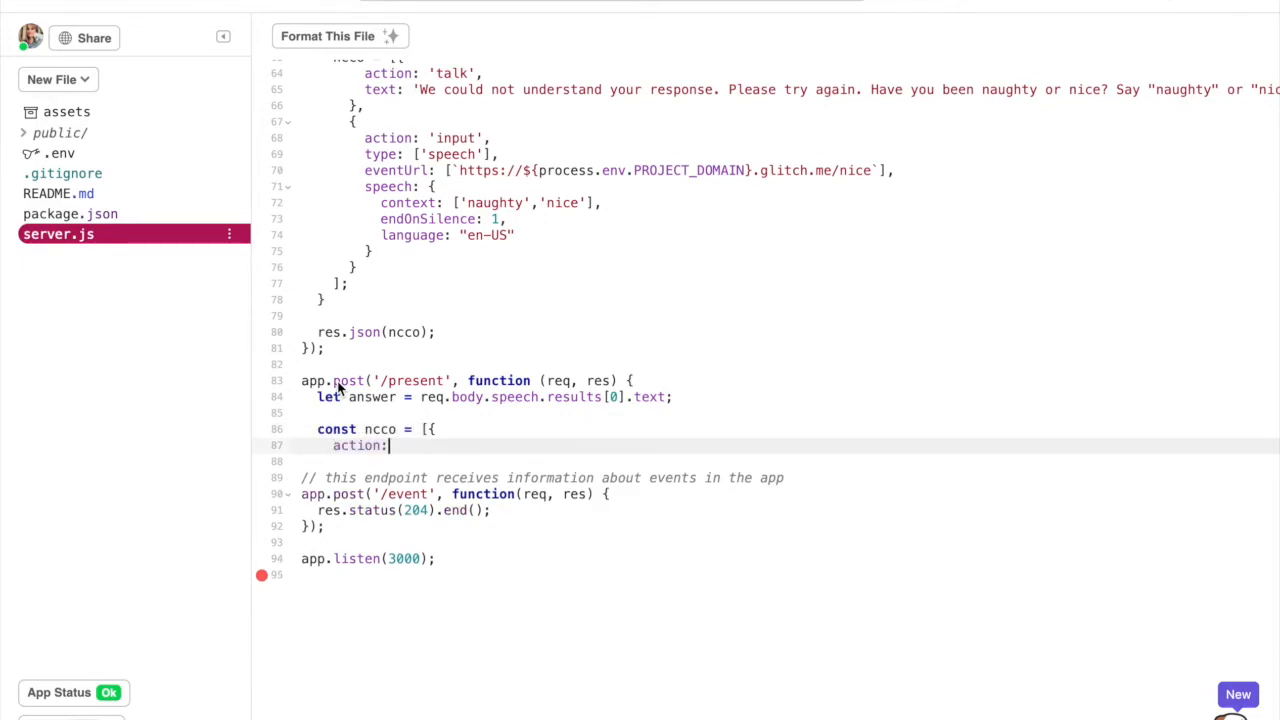
text('talk',)
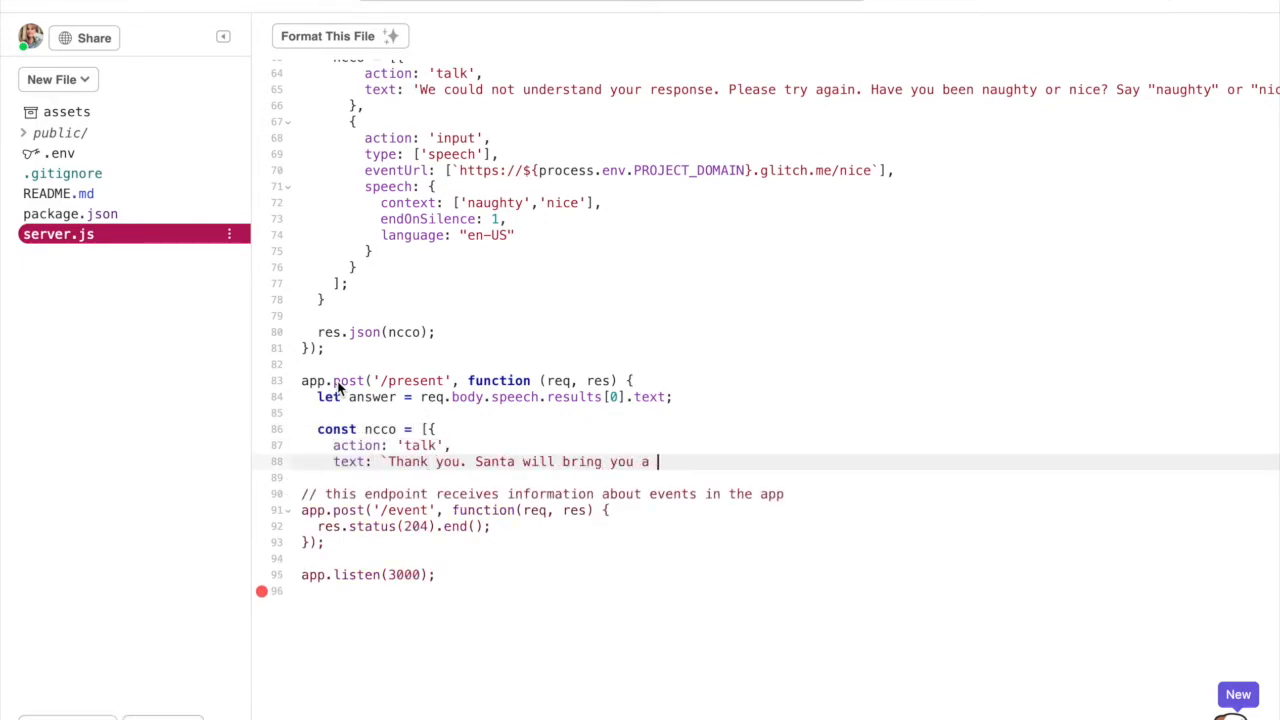